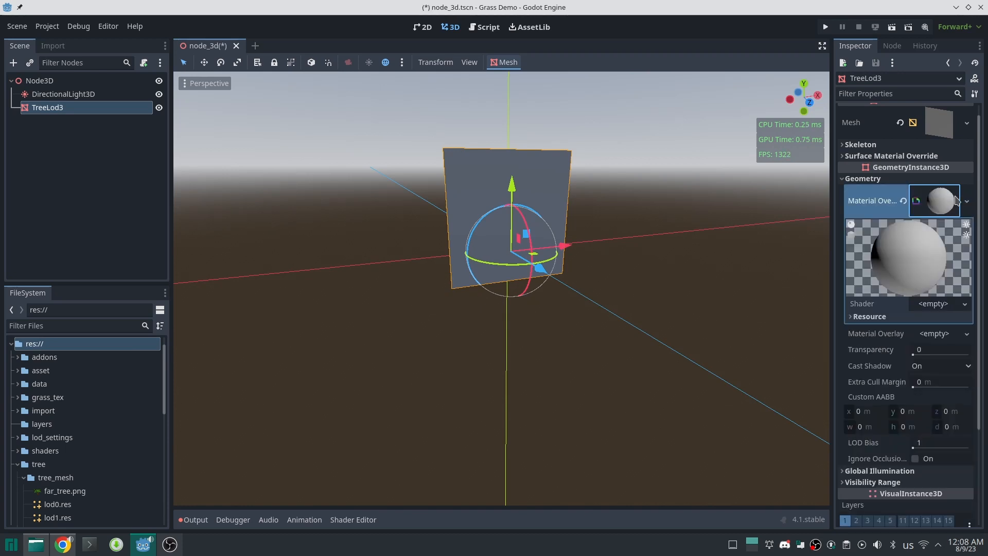
Assign a new shader to the material override and load b.gdshader for editing
click(936, 303)
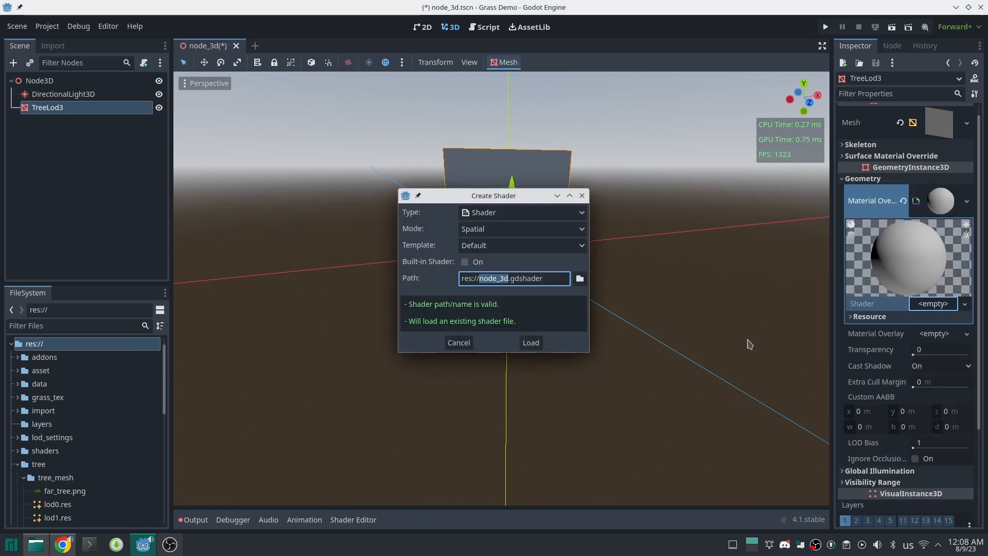
click(530, 343)
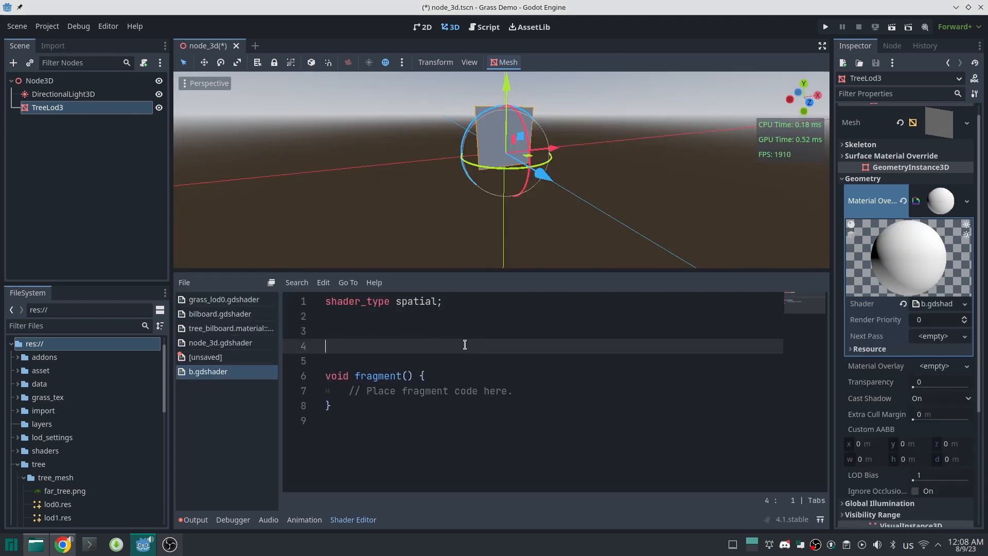
Write void vertex() computing dir = CAMERA_POSITION_WORLD - NODE_POSITION_WORLD with dir.y = 0
text(void vertex)
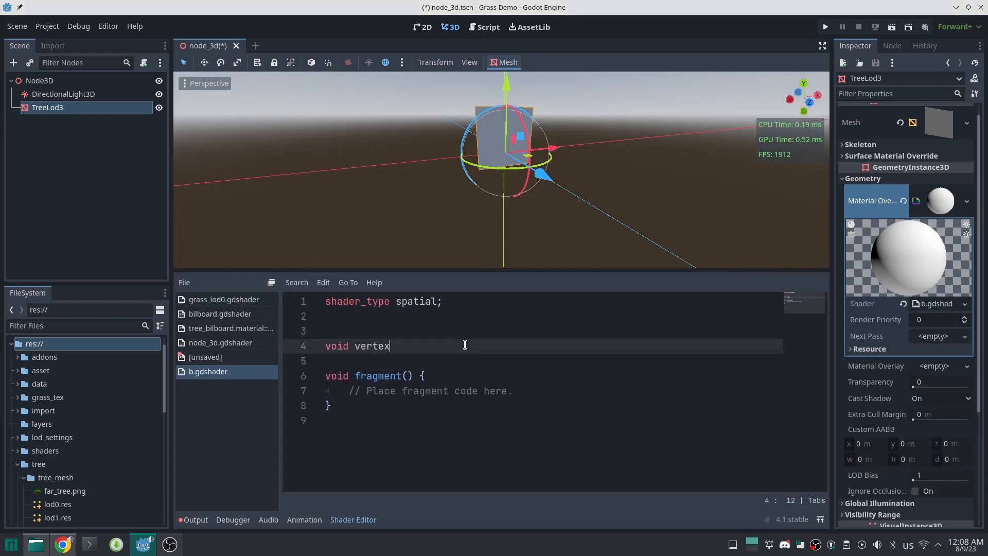
text((){)
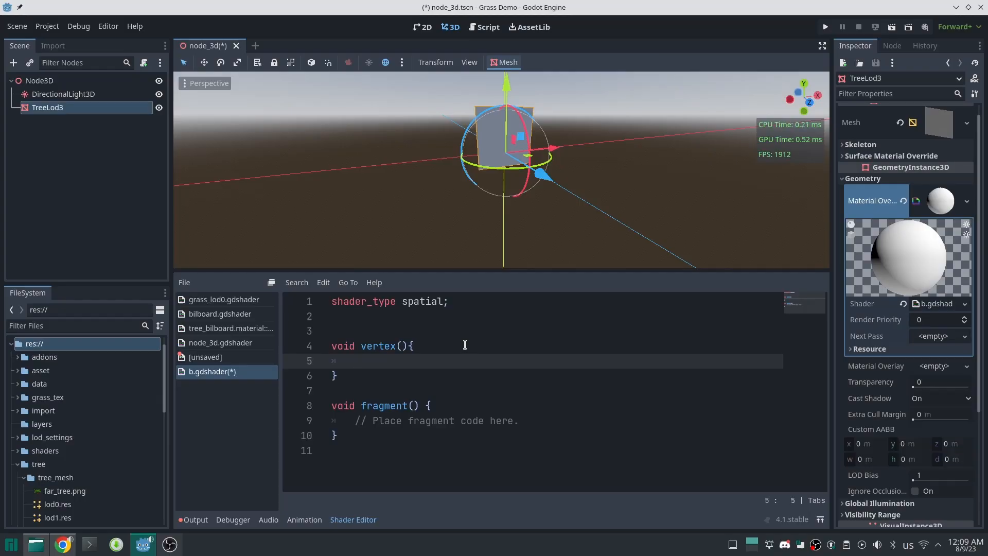
text(vec3 dir =)
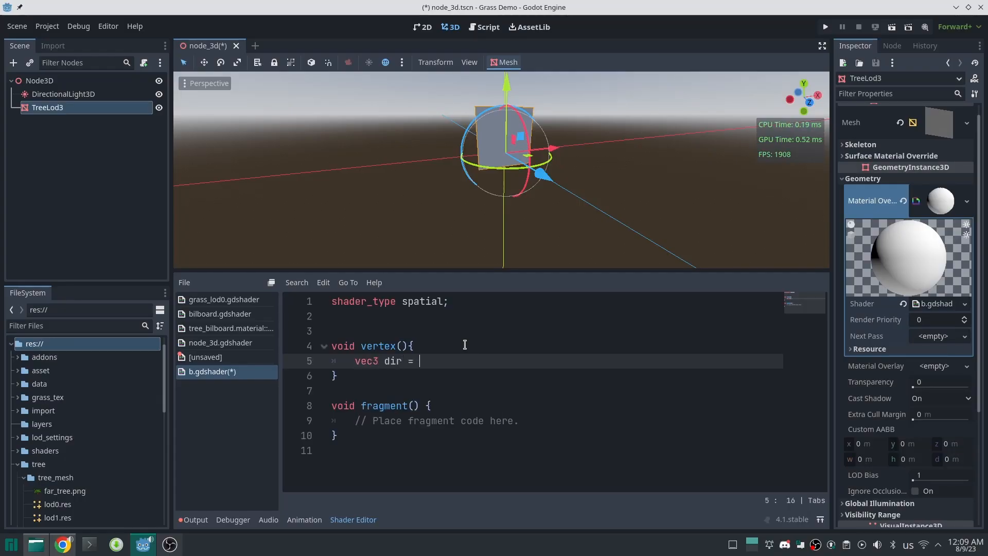
text(CAMERA_POSITION_WORLD - Nod)
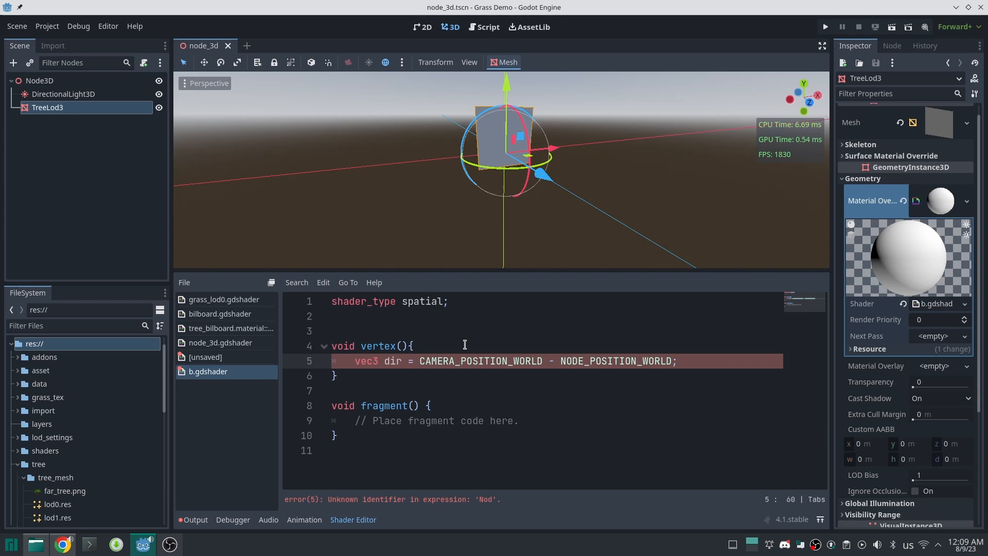
text(dir.y = 0)
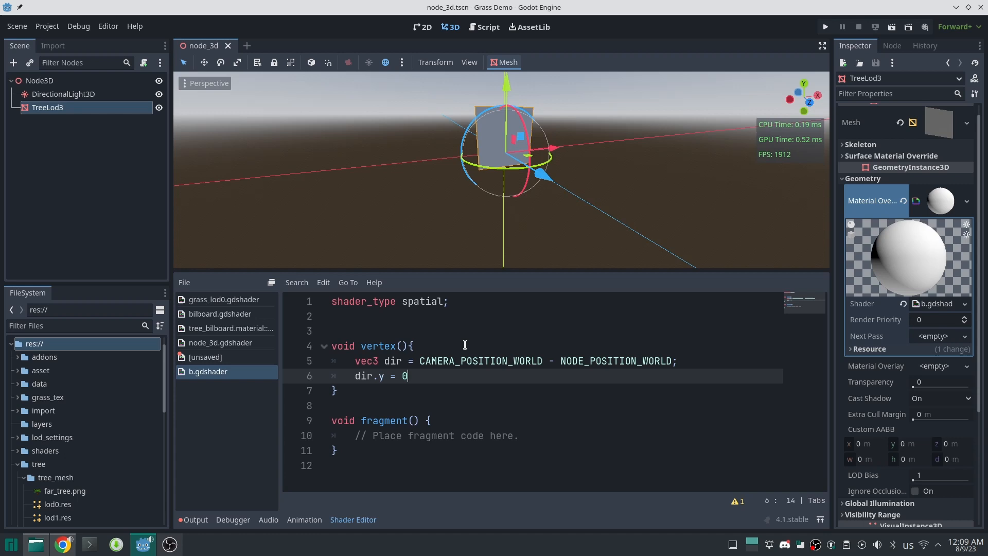
text(.;)
text(dir = normalize(dir);)
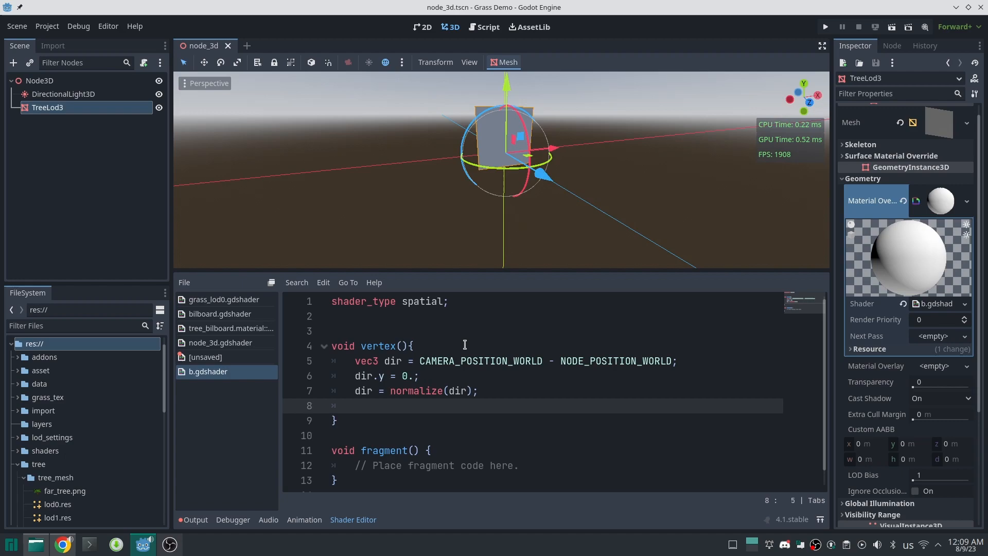
Begin declaring 'mat3 bt =' on the line after the normalization
text(mat3 bt =)
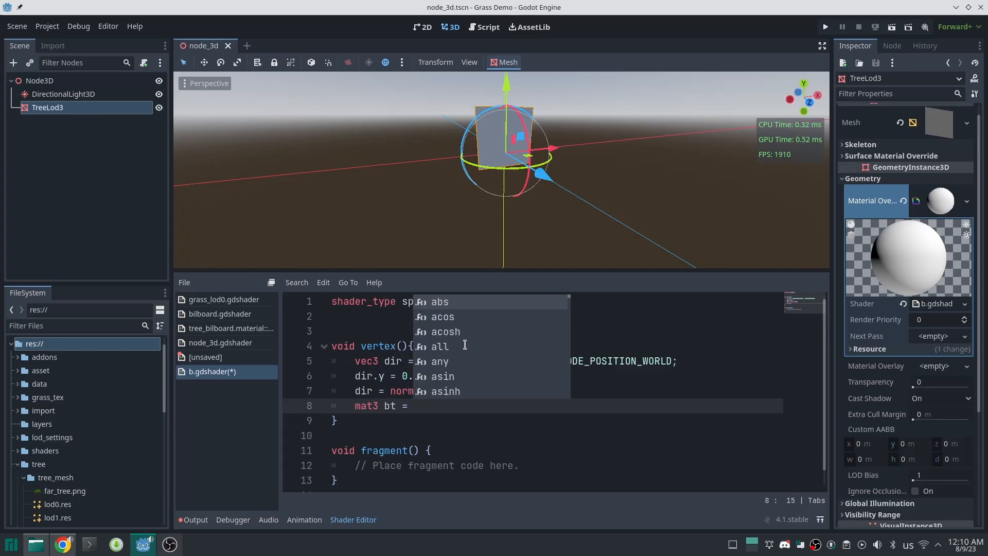
Assign bt = mat3(cross(vec3(0.,1.,0.),dir), vec3(0.,1.,0.), dir) and start a VERTEX line
text(mat3(cros)
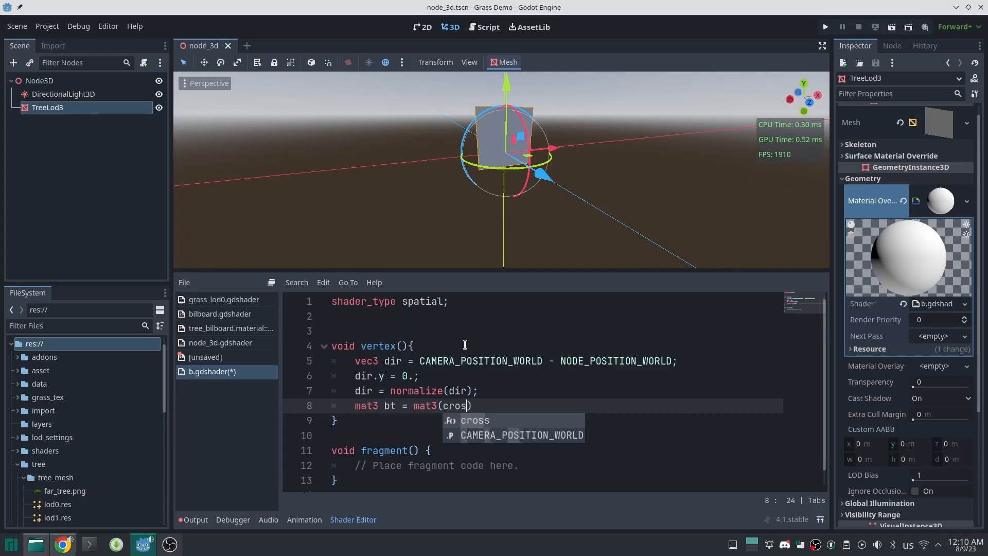
text(s(vec3(0.,1.,0.)
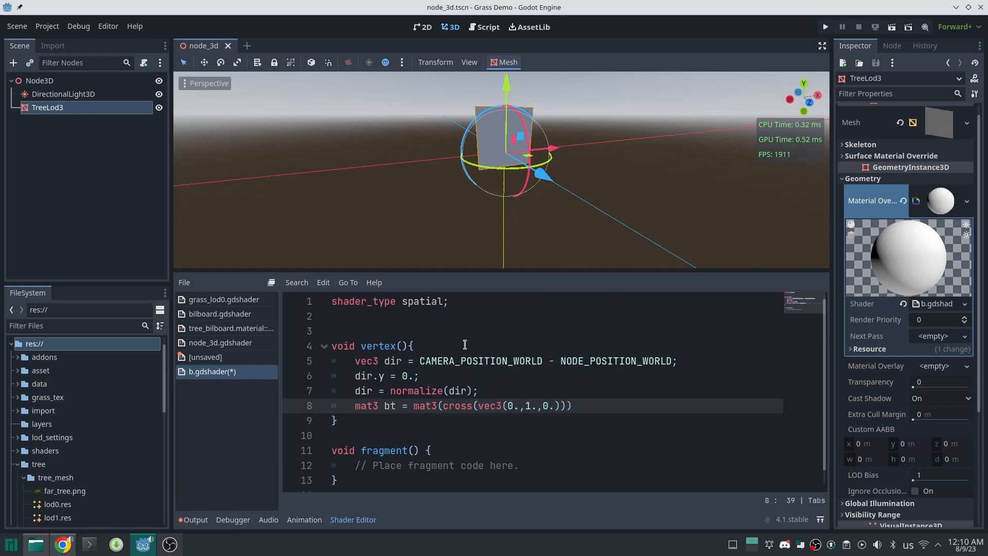
text(,dir)
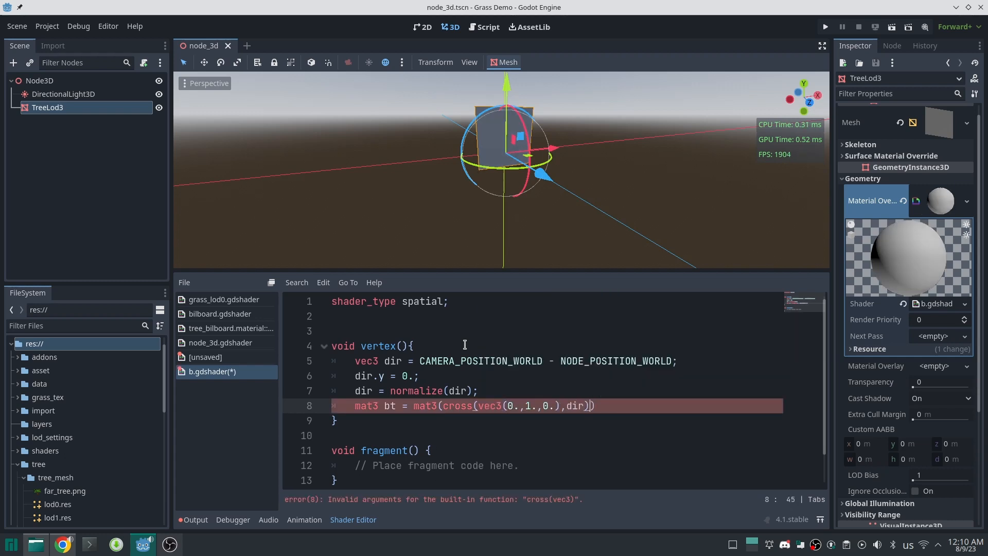
text(,vec3(0.,1.,0.),)
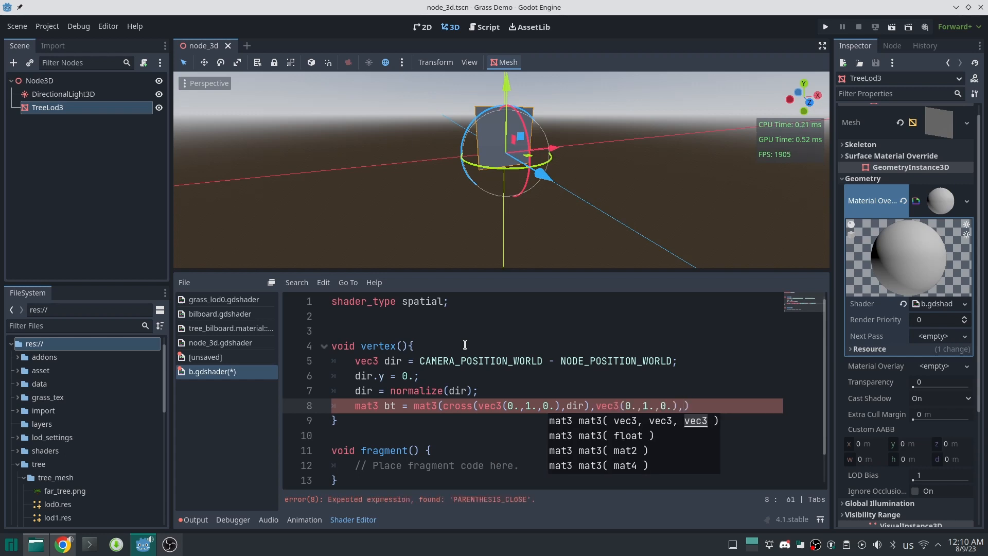
text(dir)
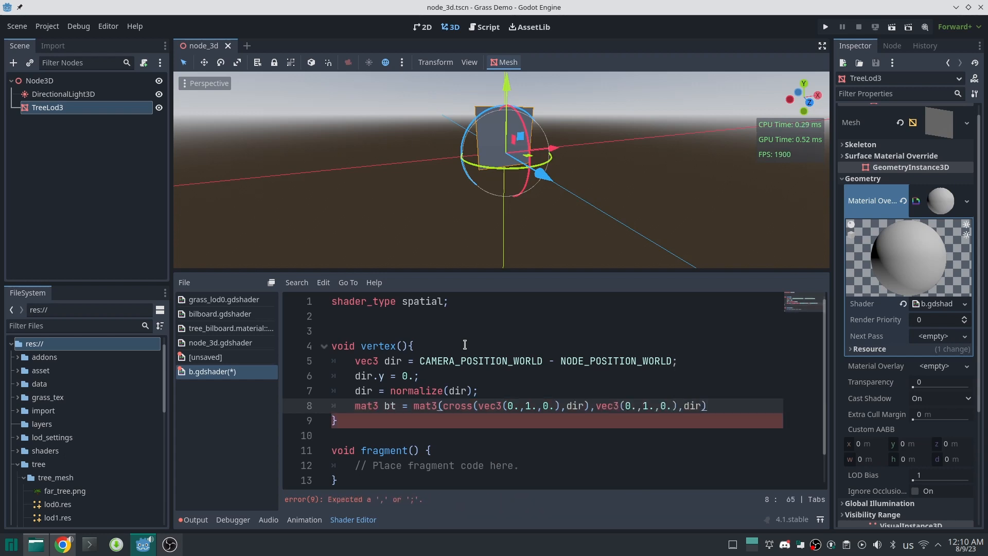
text(;)
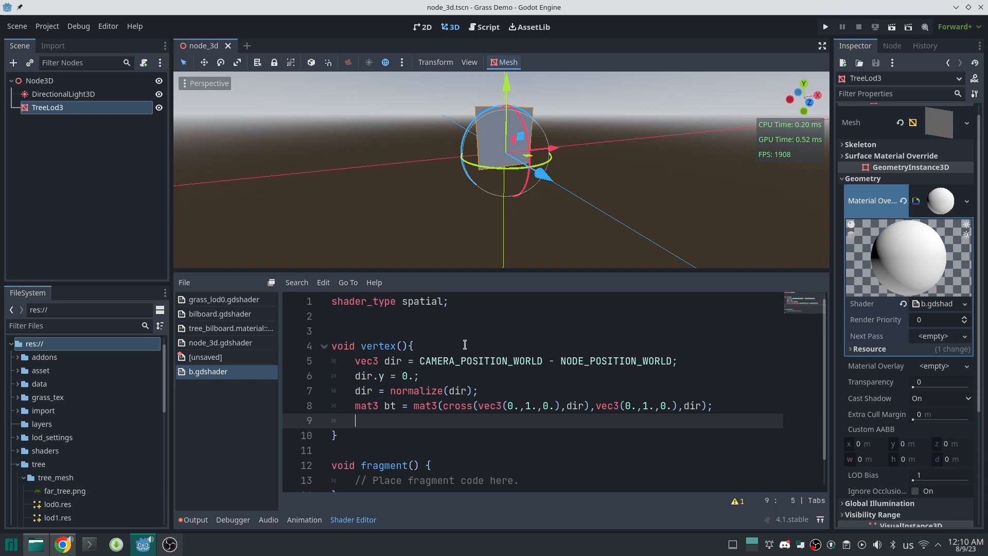
text(VERTEX =)
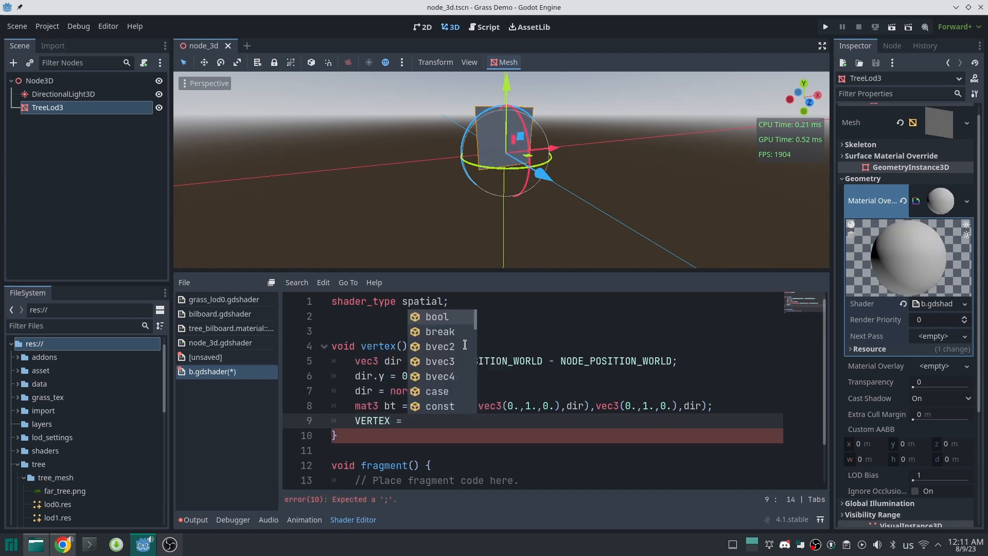
Set VERTEX = bt * VERTEX and orbit the viewport to confirm the plane faces the camera
text(bt * VERTEX;)
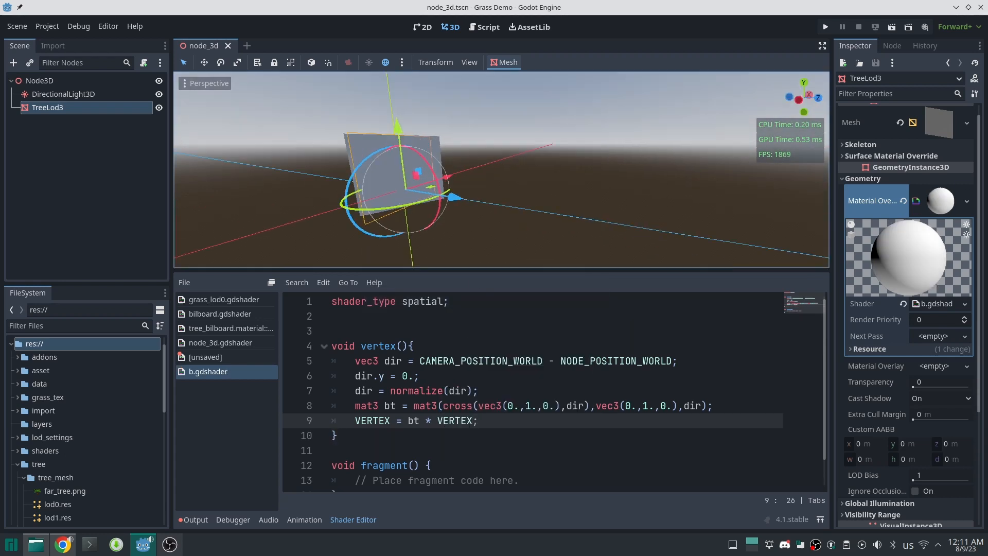
drag(391, 182, 460, 183)
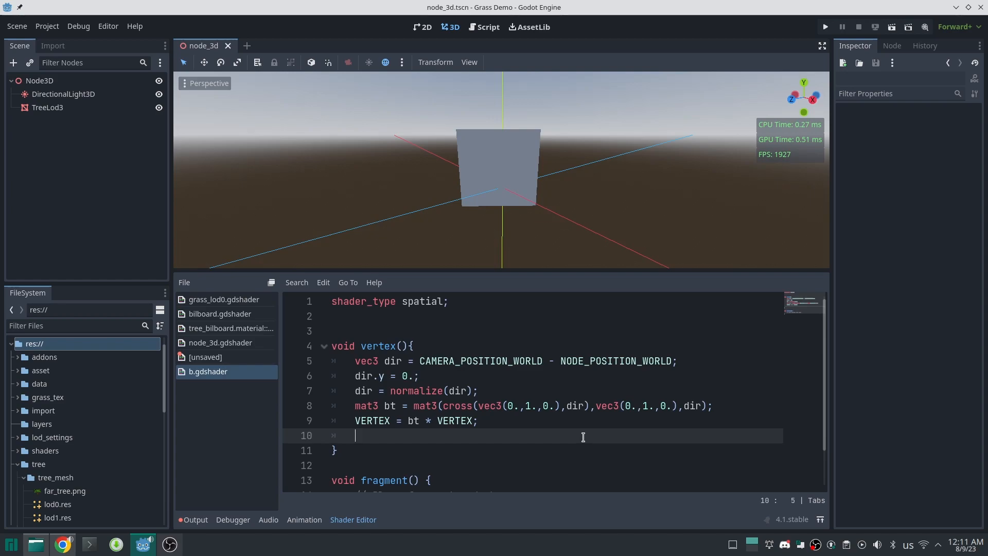
Start typing NORMAL on a new line below the VERTEX assignment
text(NOR)
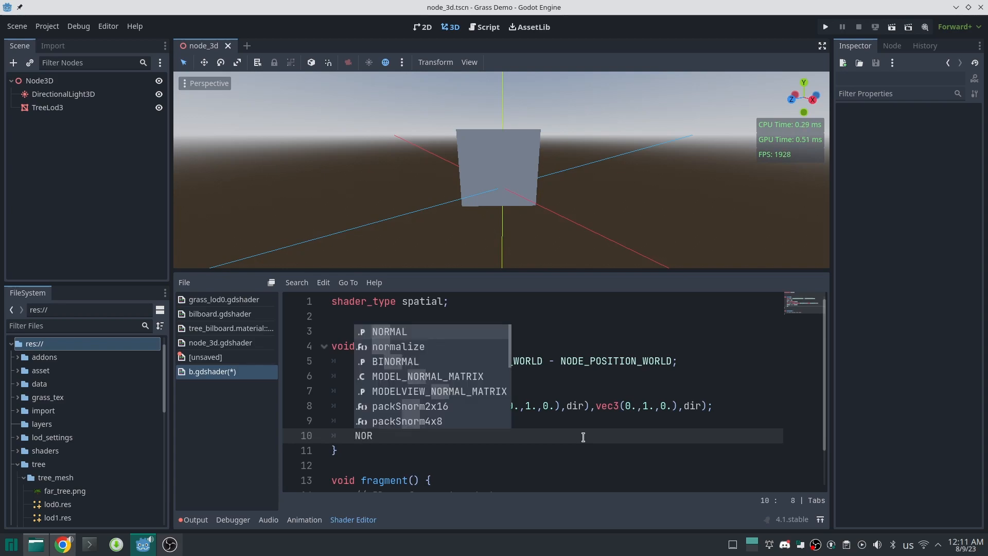